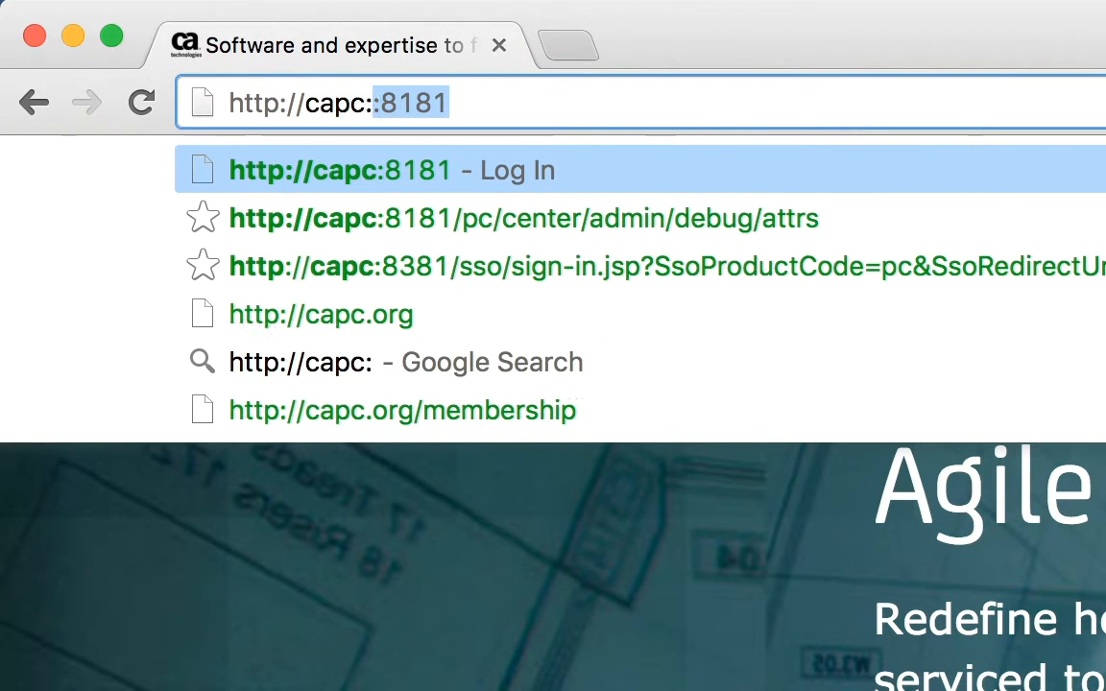
Step: Navigate Chrome to the capc:8181 address to reach the Performance Center Log In page
key(Backspace)
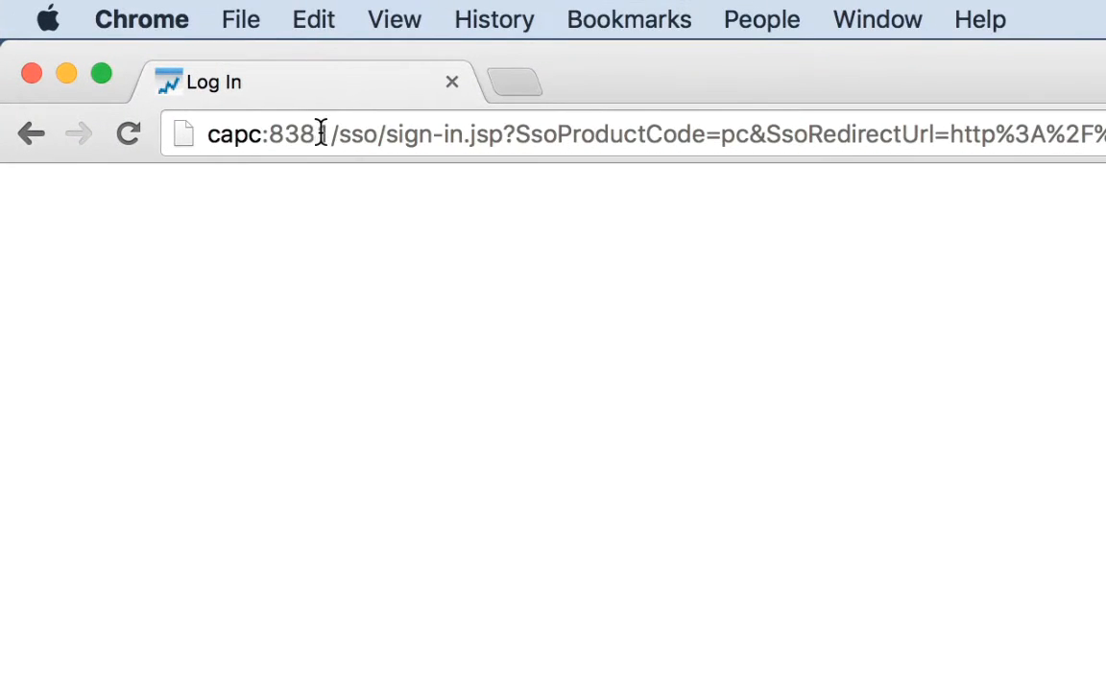
Step: Select the 8381 port number in the redirected single sign-on address
double_click(297, 134)
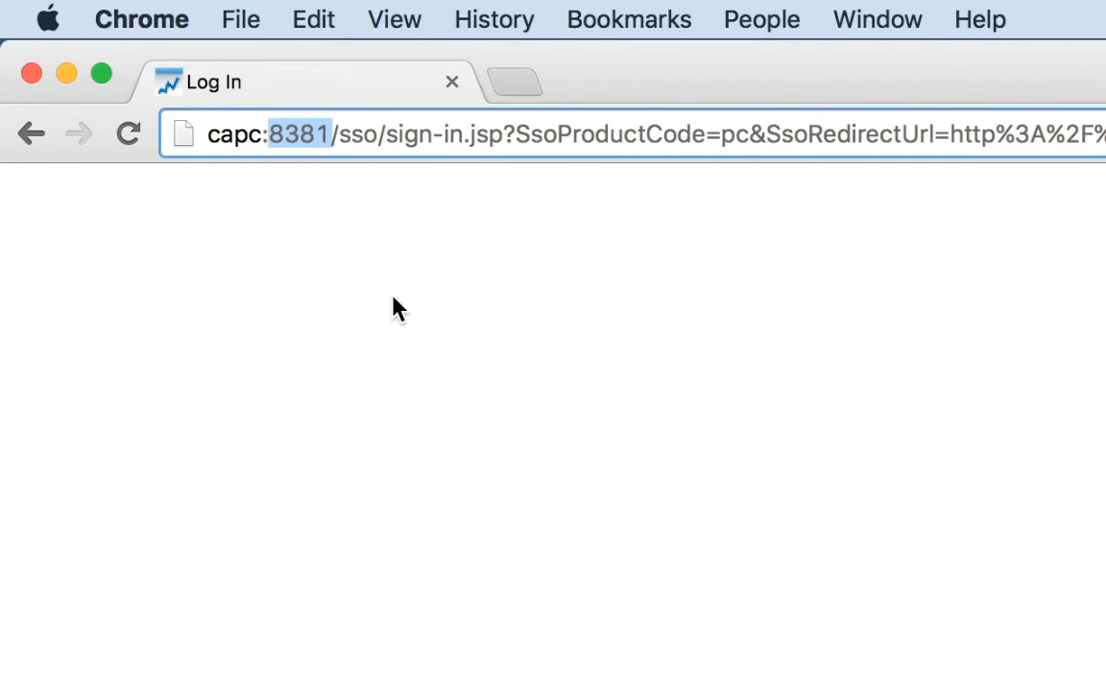
mouse_move(404, 322)
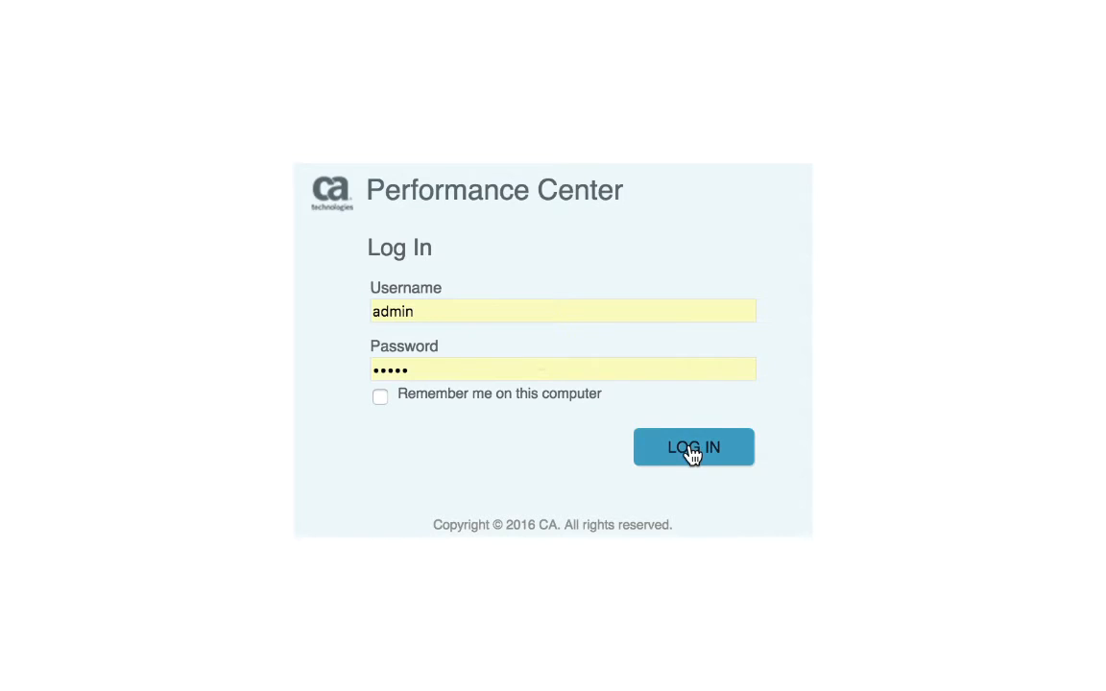
Step: Sign in as admin and load the SDN/NFV vSwitch Performance Overview dashboard
click(693, 446)
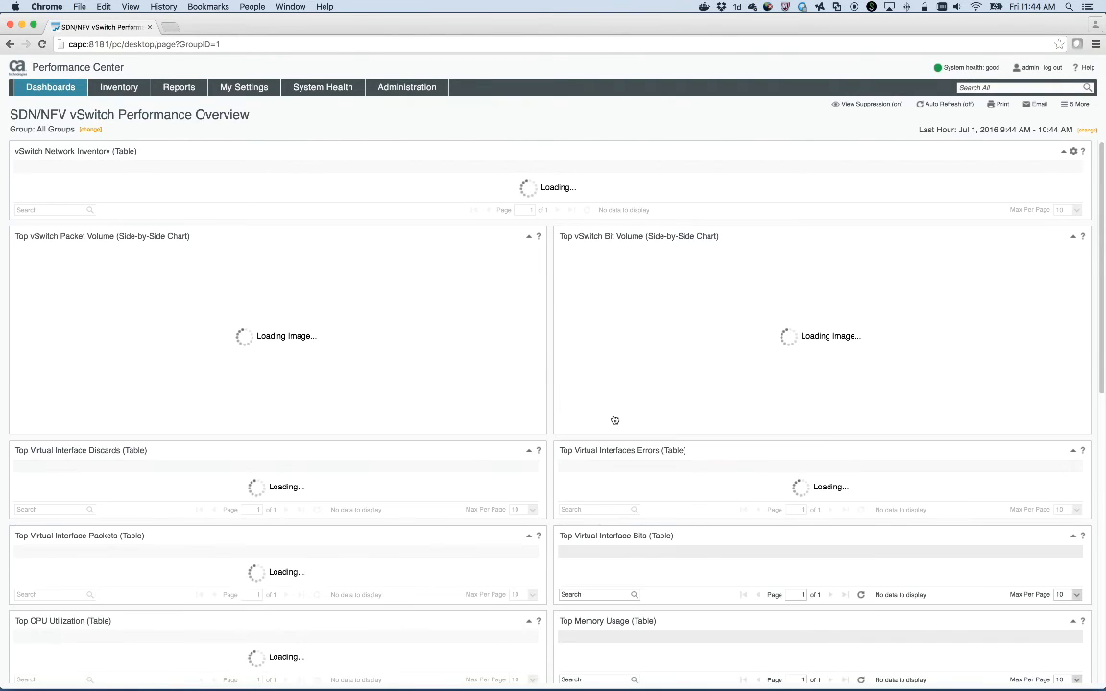